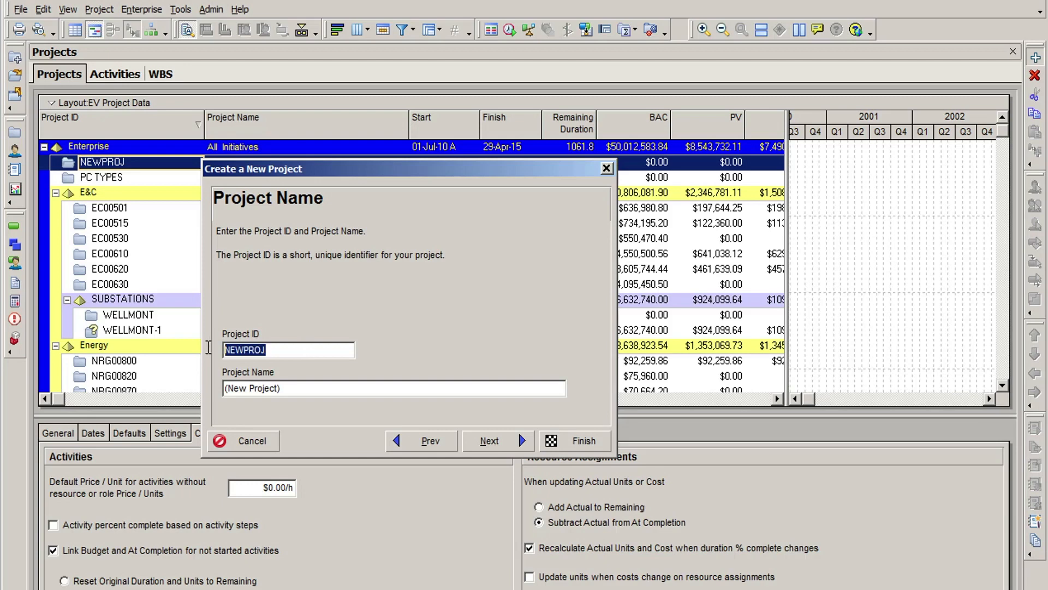
Enter 'ProSe' as the start of the new ProSearch project ID
{"action": "type", "text": "ProSearch BL"}
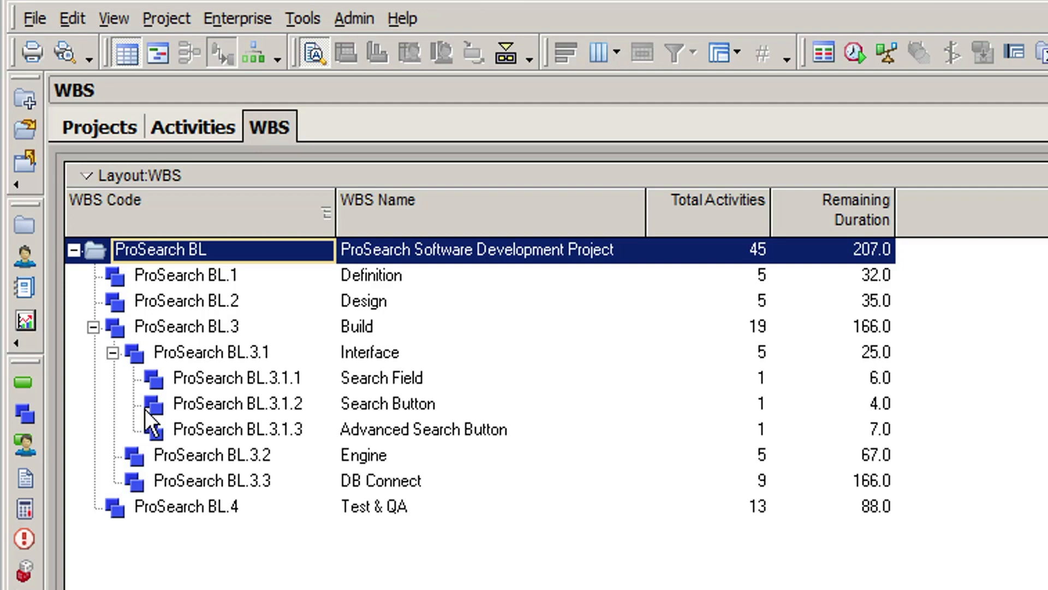
{"action": "mouse_move", "coordinate": [189, 495]}
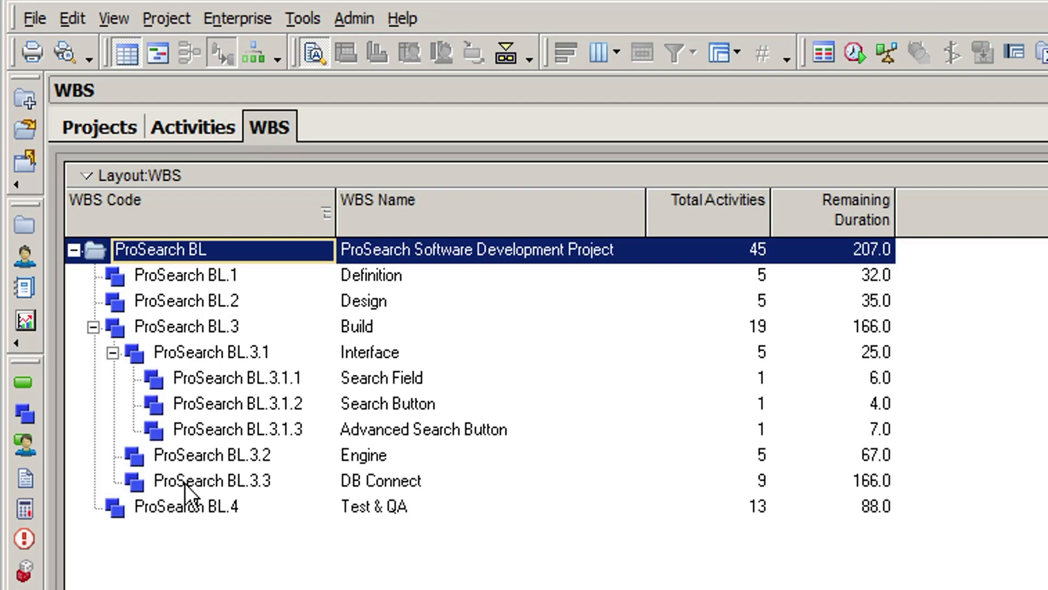
{"action": "mouse_move", "coordinate": [157, 545]}
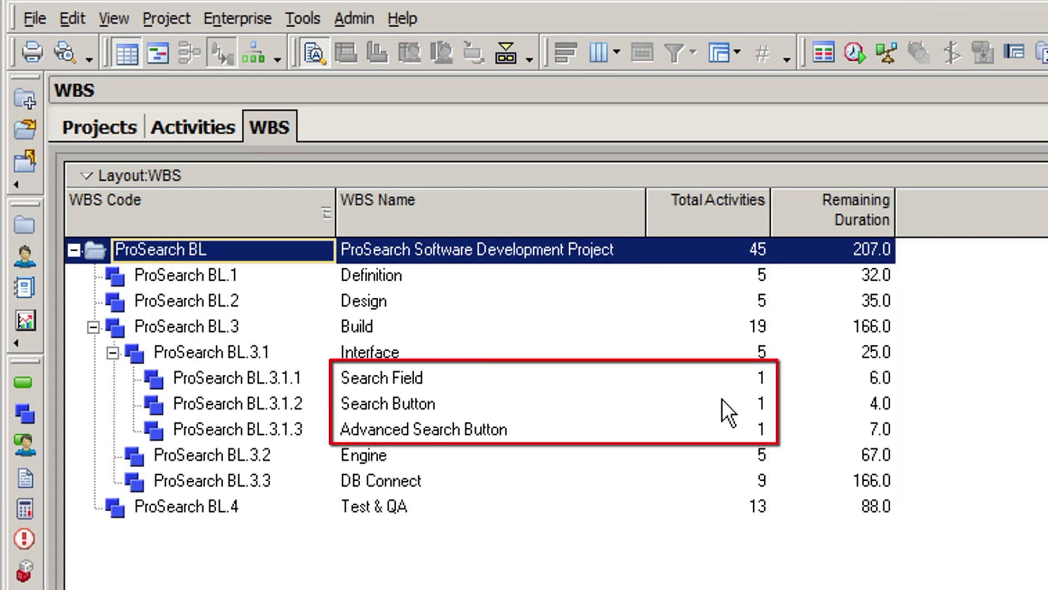
{"action": "mouse_move", "coordinate": [736, 444]}
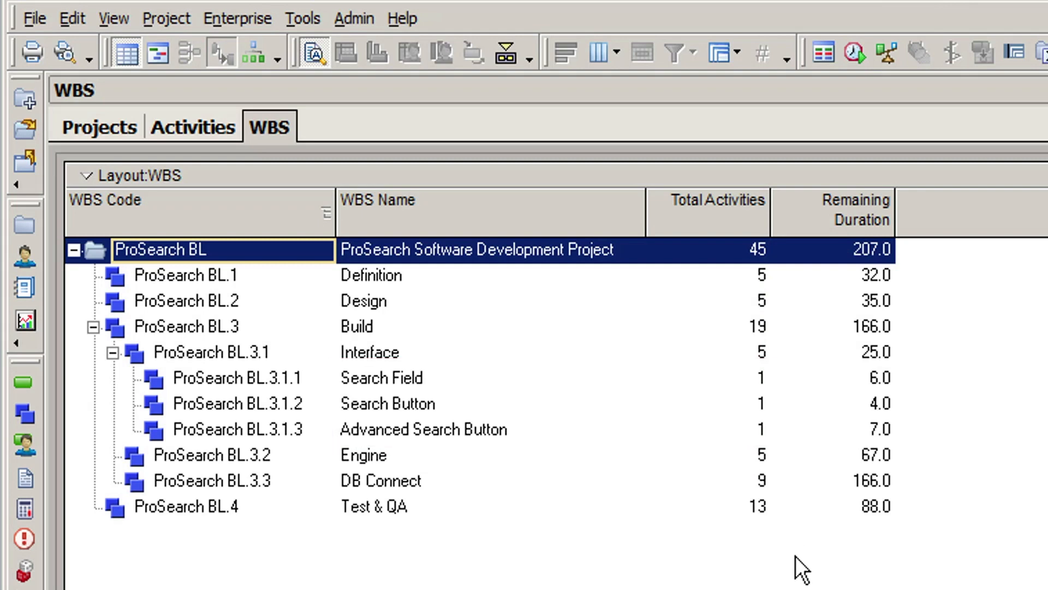
{"action": "mouse_move", "coordinate": [902, 439]}
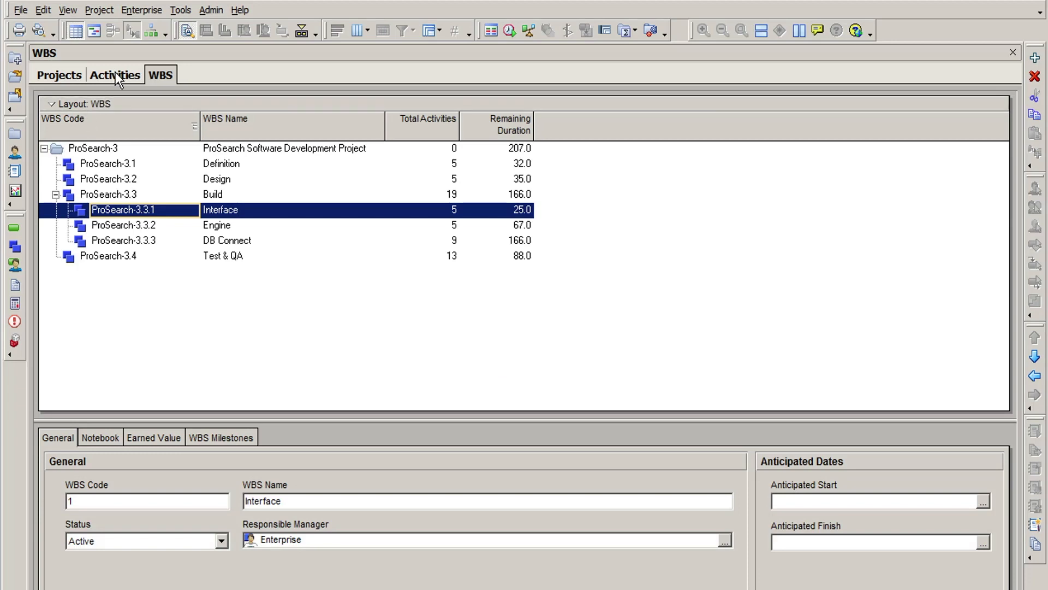
Show ProSearch-3's activities grouped by WBS, scrolled to Build > Interface
{"action": "left_click", "coordinate": [115, 75]}
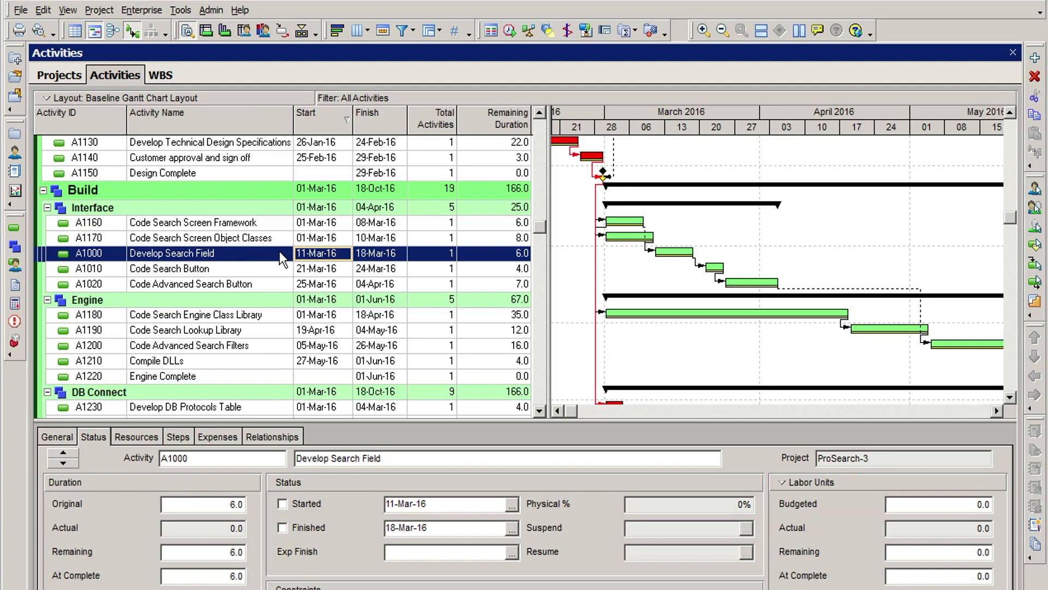
{"action": "scroll", "scroll_direction": "down", "scroll_amount": 3}
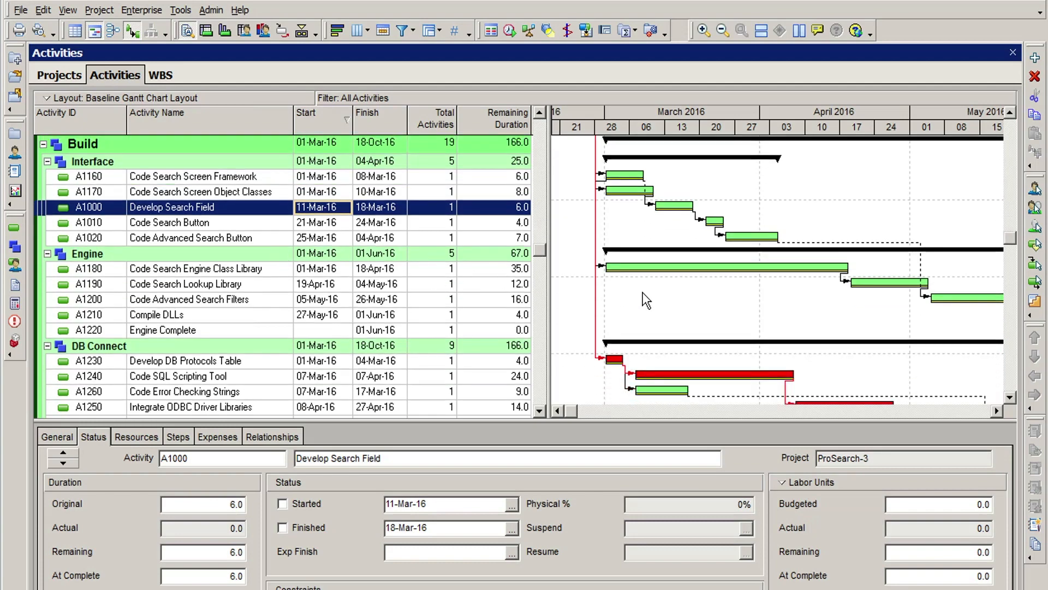